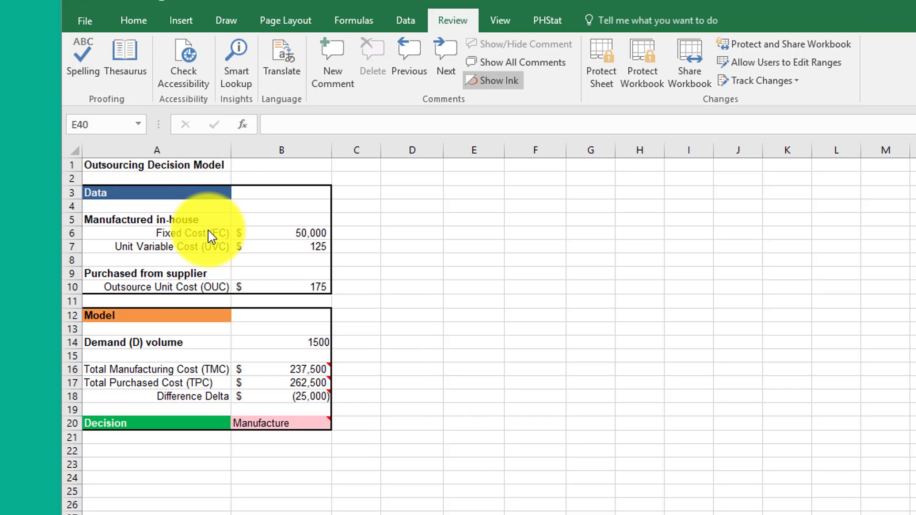
pyautogui.moveTo(184, 349)
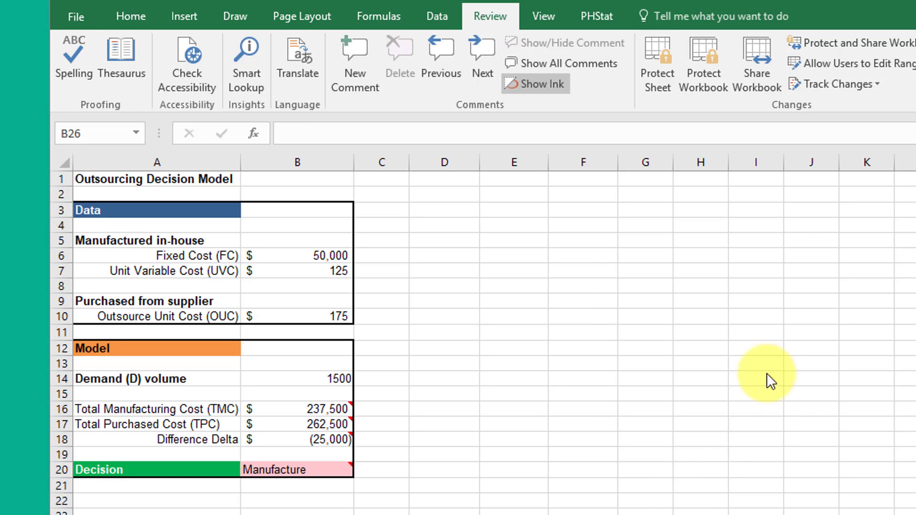
pyautogui.moveTo(209, 285)
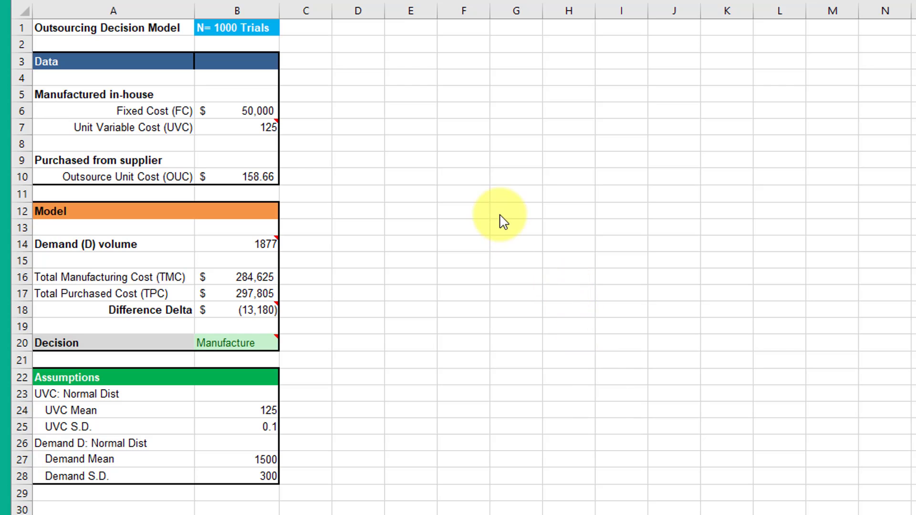
pyautogui.moveTo(466, 362)
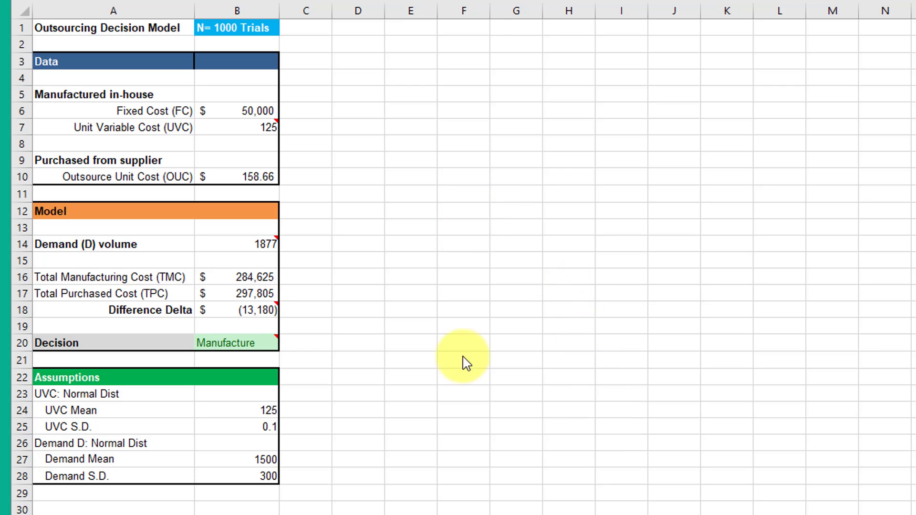
pyautogui.moveTo(99, 396)
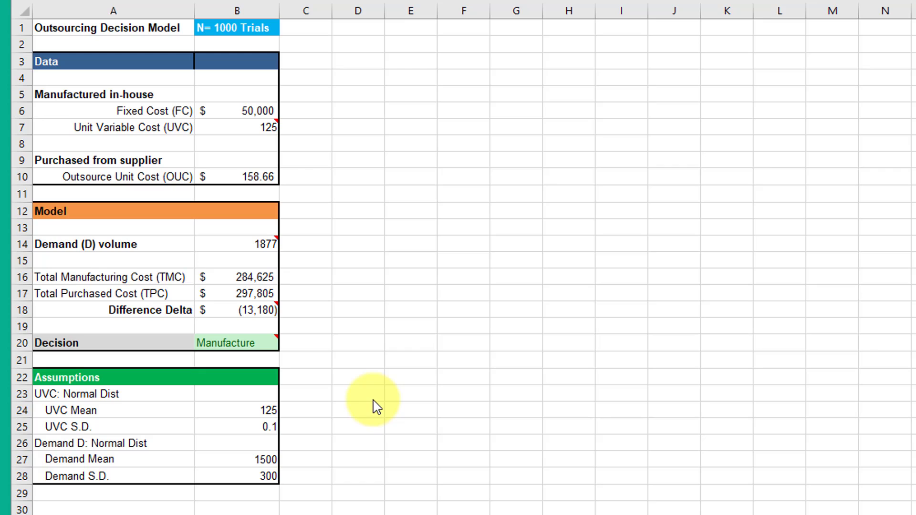
pyautogui.moveTo(175, 399)
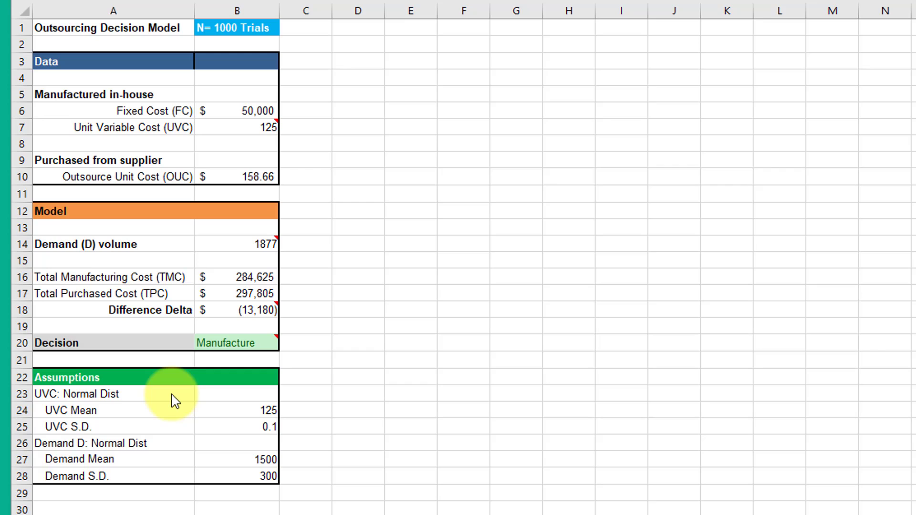
pyautogui.moveTo(162, 406)
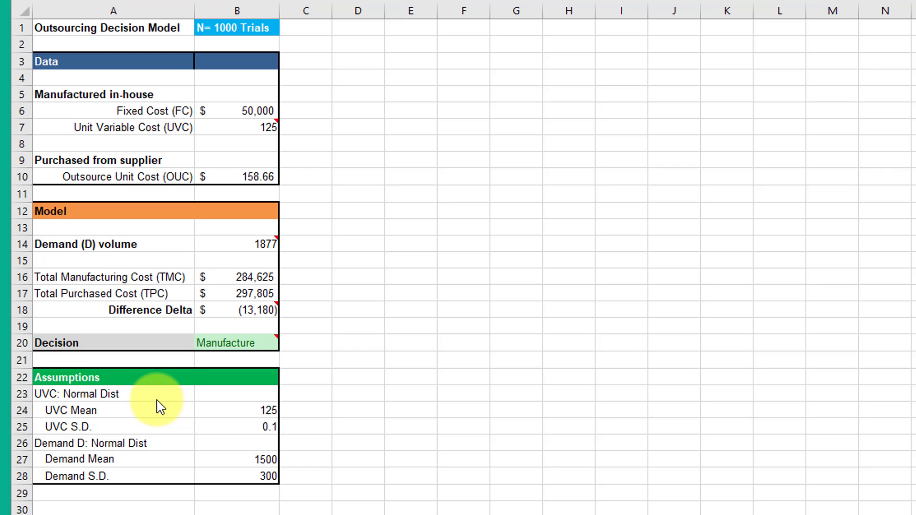
pyautogui.moveTo(195, 430)
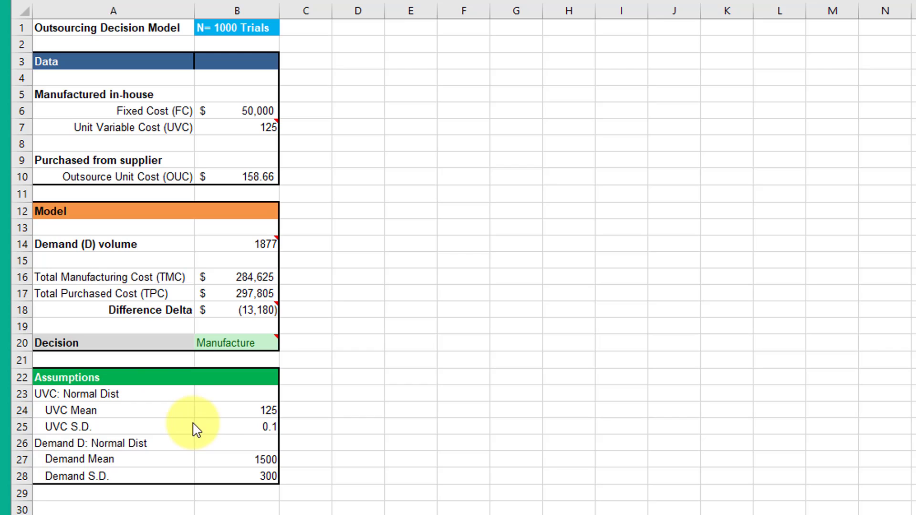
pyautogui.moveTo(122, 464)
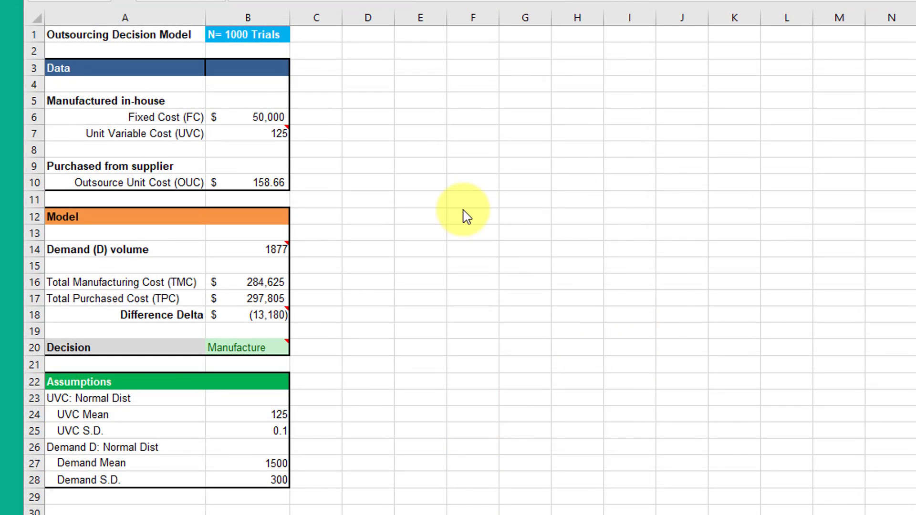
pyautogui.moveTo(418, 194)
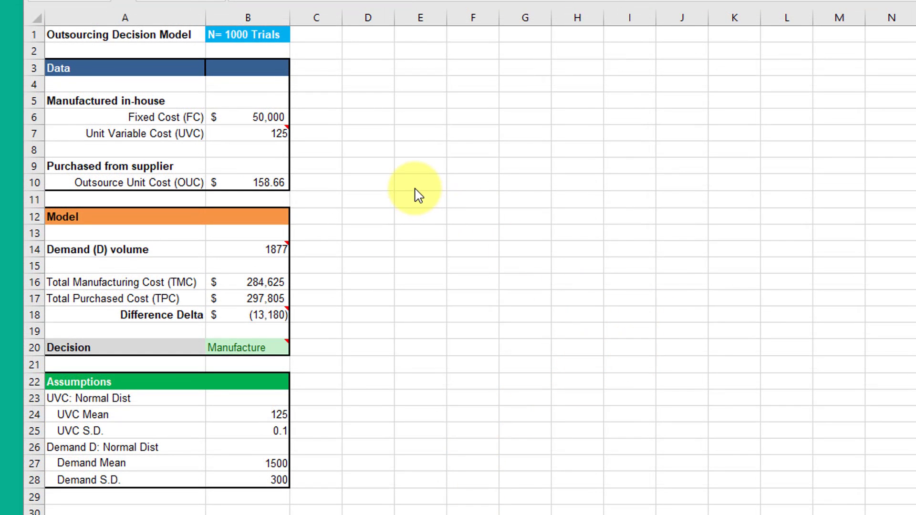
pyautogui.moveTo(356, 156)
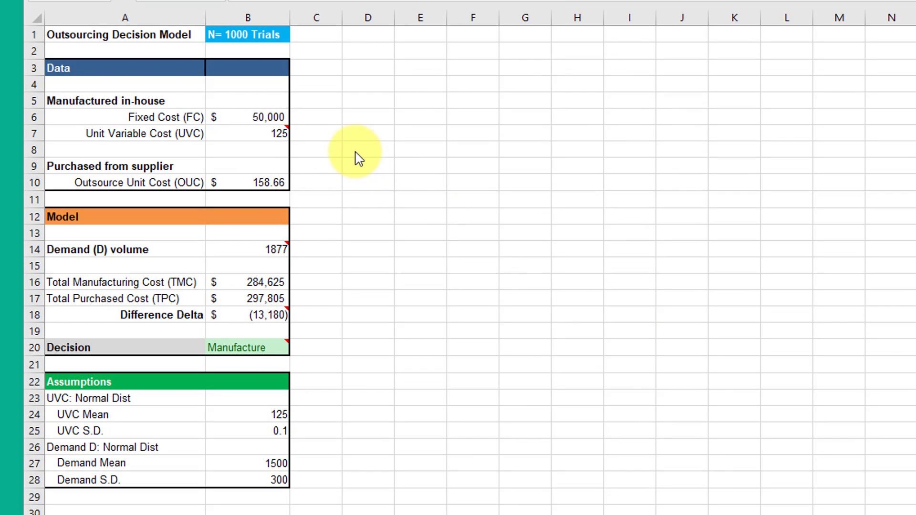
pyautogui.moveTo(363, 169)
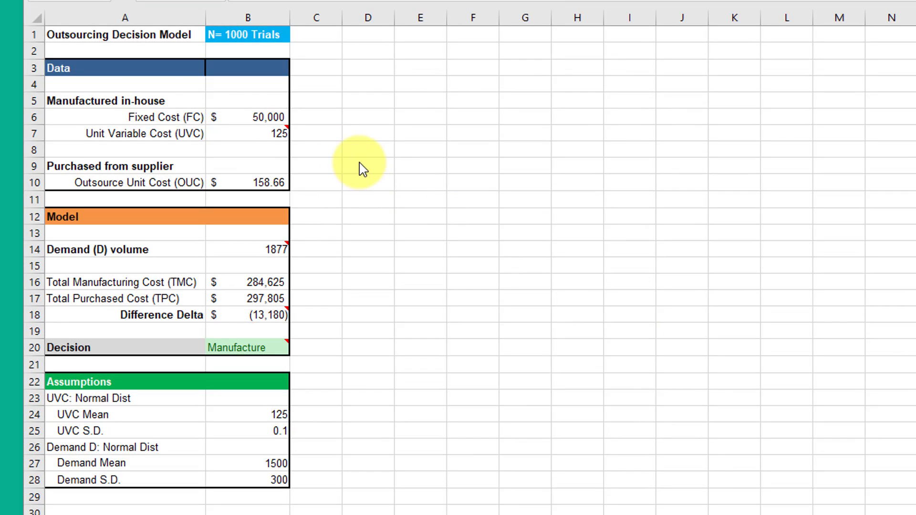
pyautogui.moveTo(245, 145)
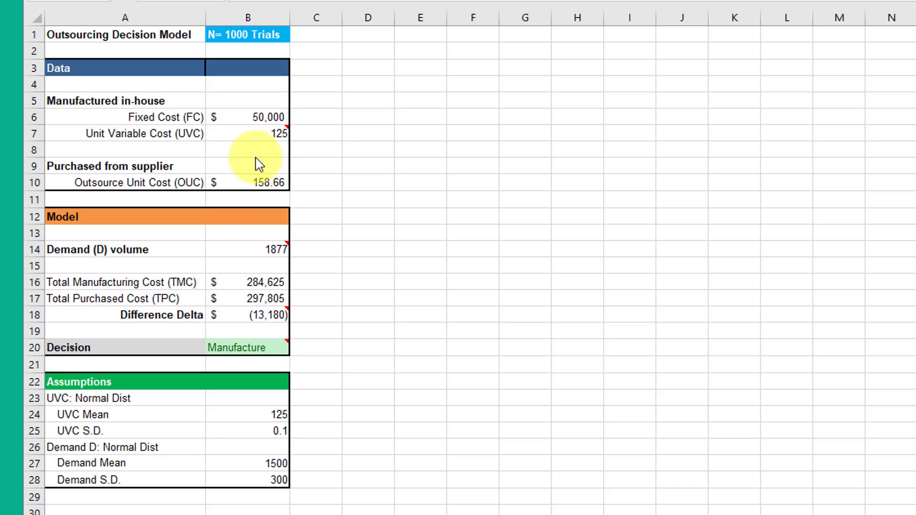
# Step: Recalculate the model so demand 1577 yields a Difference Delta of (3,082)
pyautogui.click(261, 134)
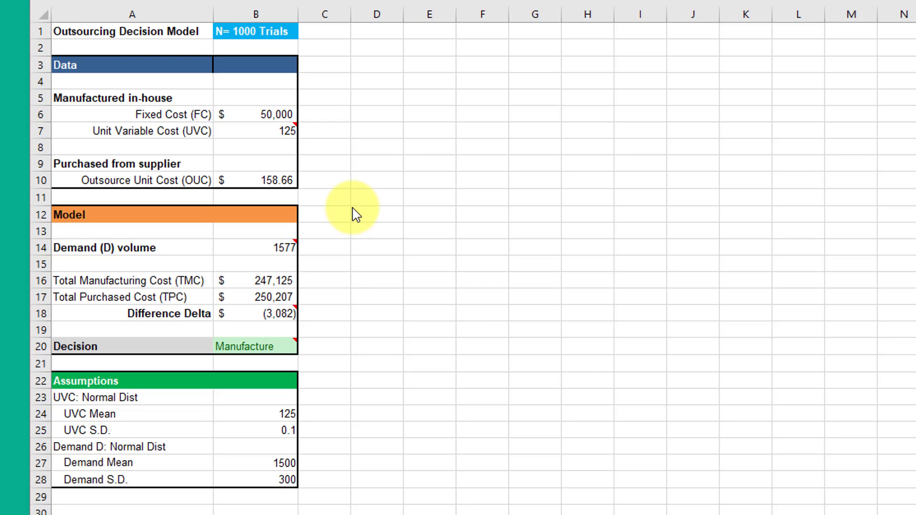
pyautogui.moveTo(366, 184)
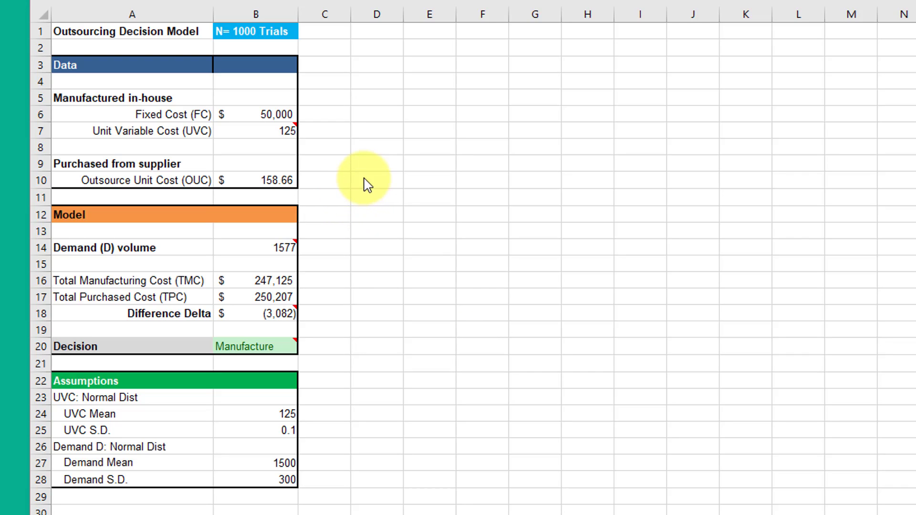
pyautogui.click(363, 179)
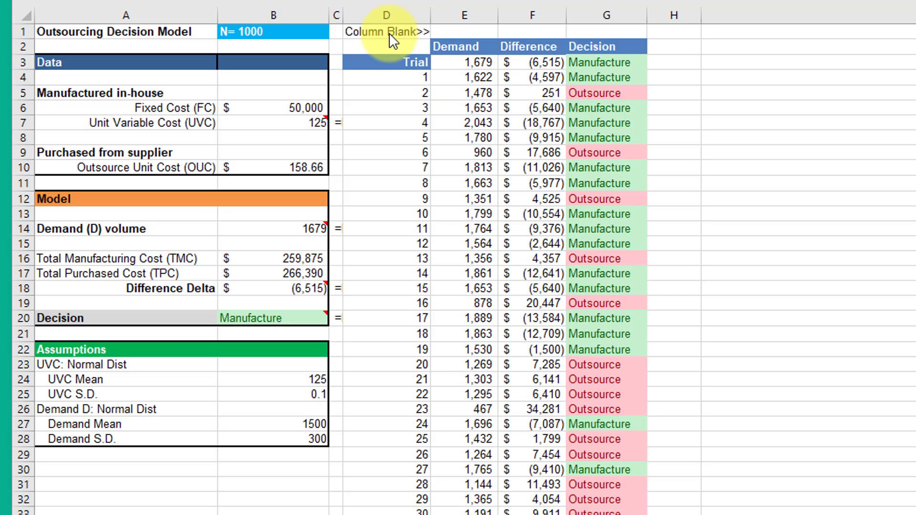
pyautogui.moveTo(474, 39)
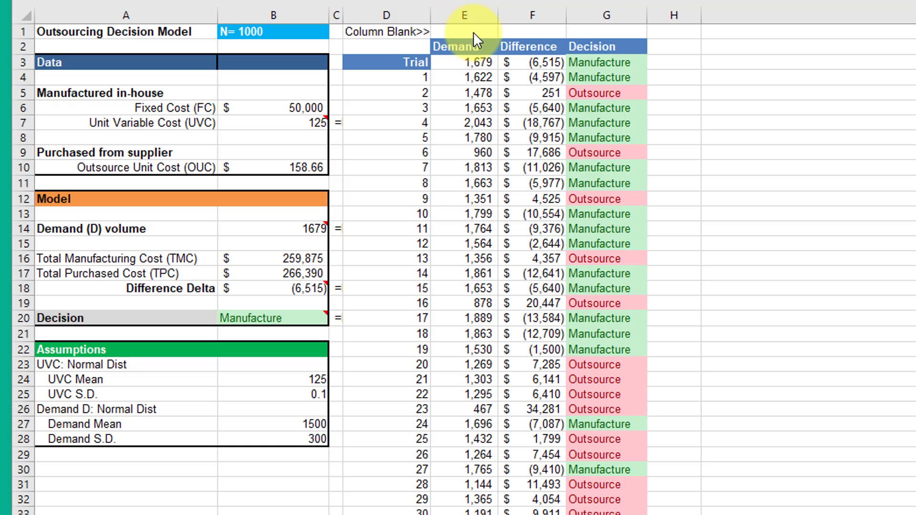
pyautogui.moveTo(454, 40)
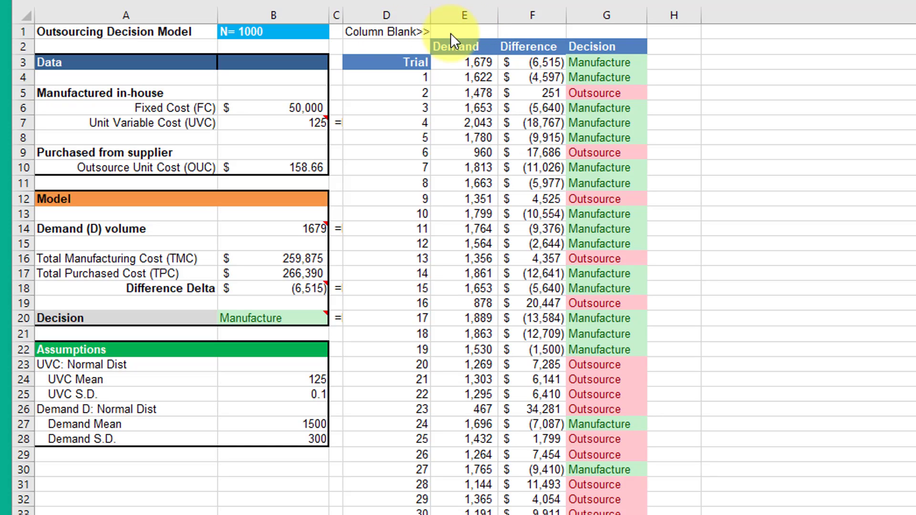
pyautogui.moveTo(415, 40)
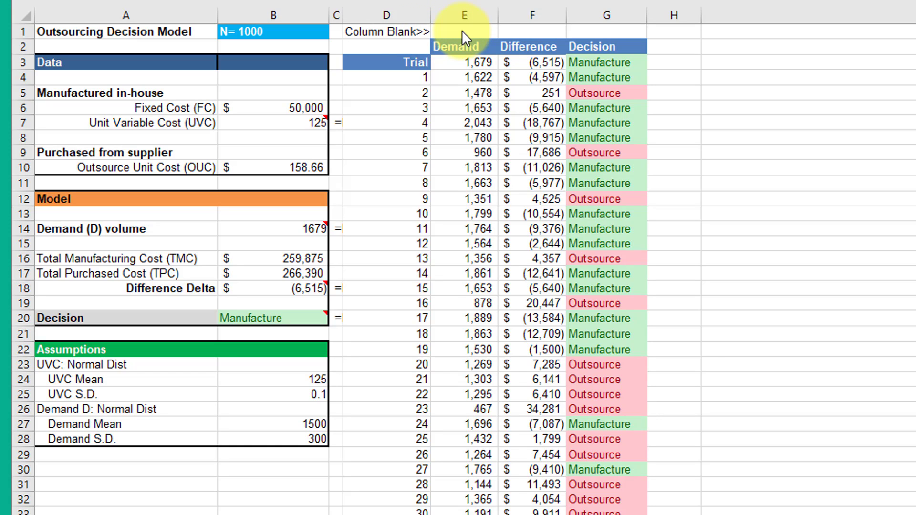
pyautogui.moveTo(545, 349)
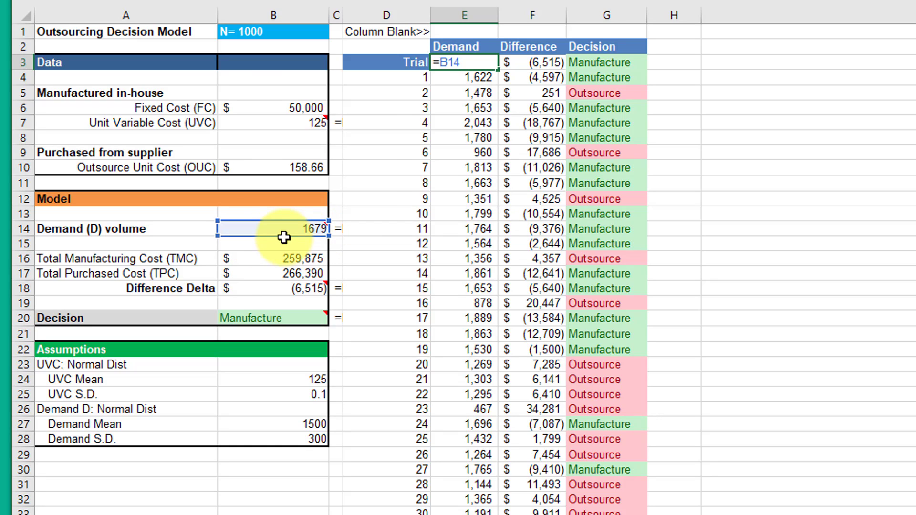
pyautogui.moveTo(297, 229)
pyautogui.write('=B18')
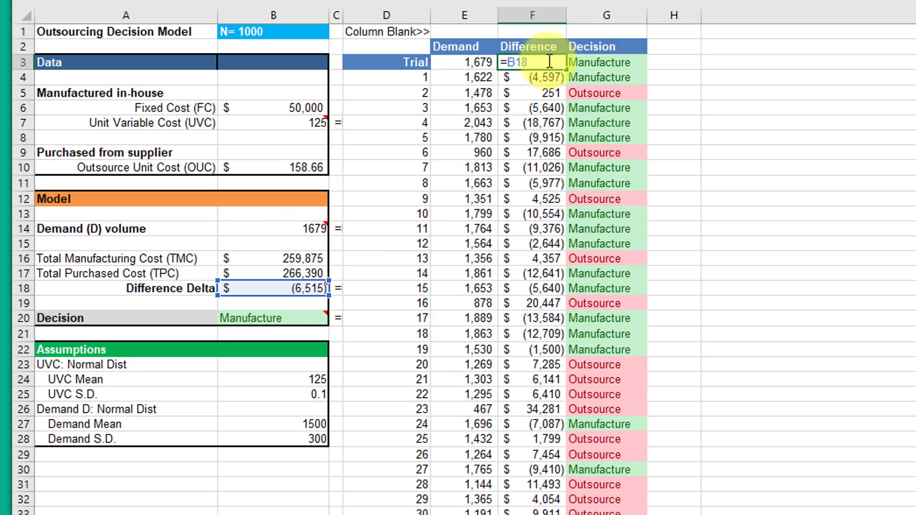
pyautogui.moveTo(316, 349)
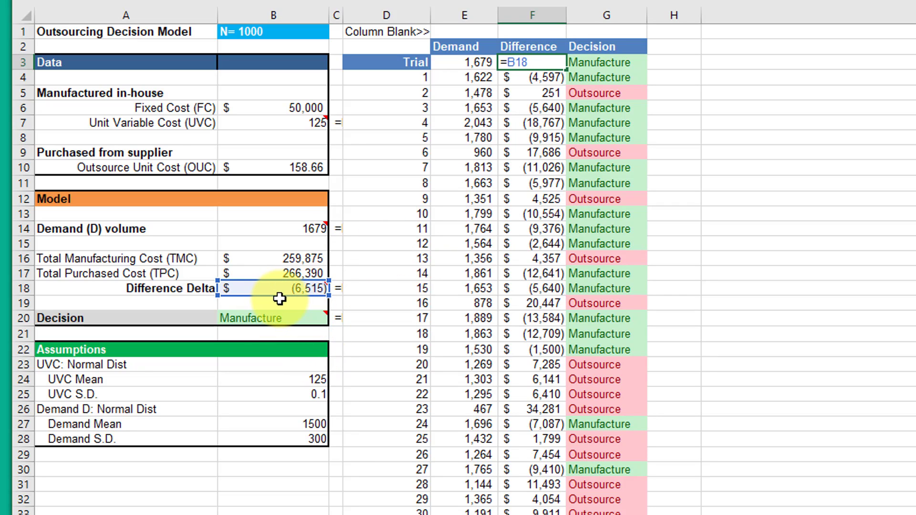
pyautogui.moveTo(277, 302)
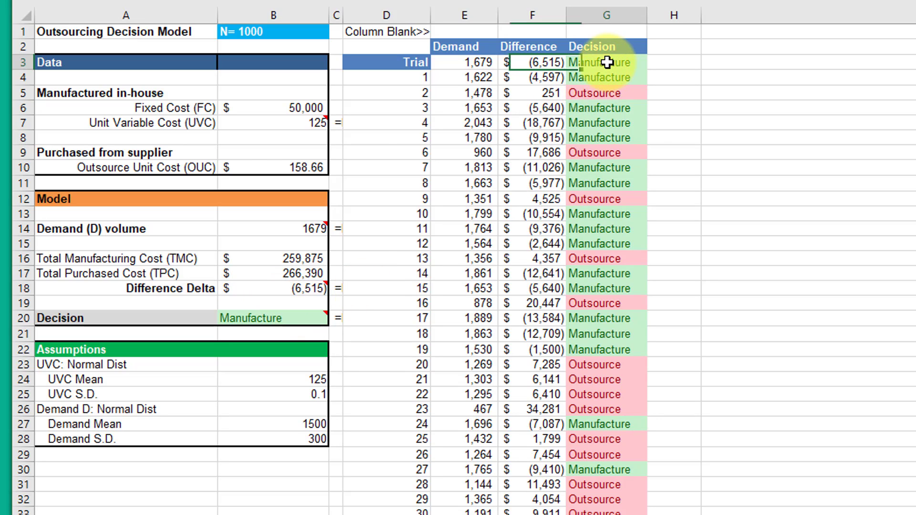
# Step: Enter =B14, =B18 and =B20 in E3:G3 above the Data Table trials
pyautogui.doubleClick(604, 63)
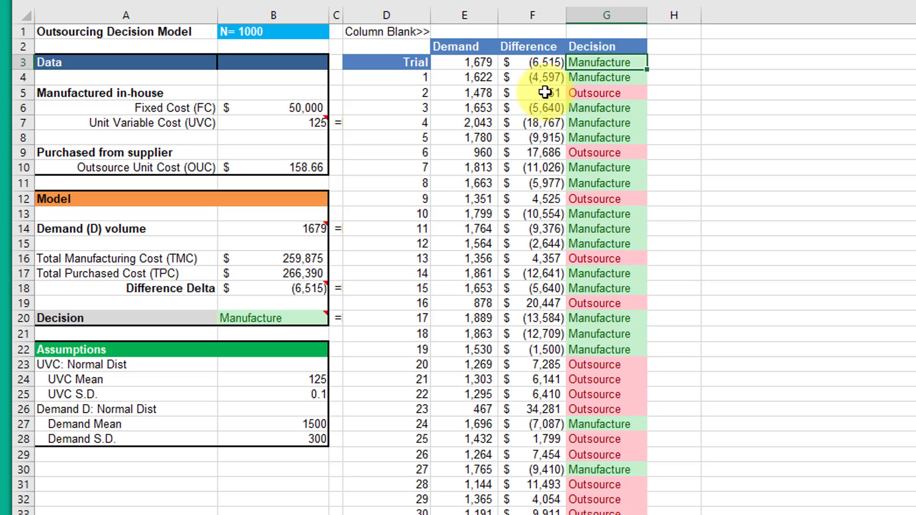
pyautogui.moveTo(668, 147)
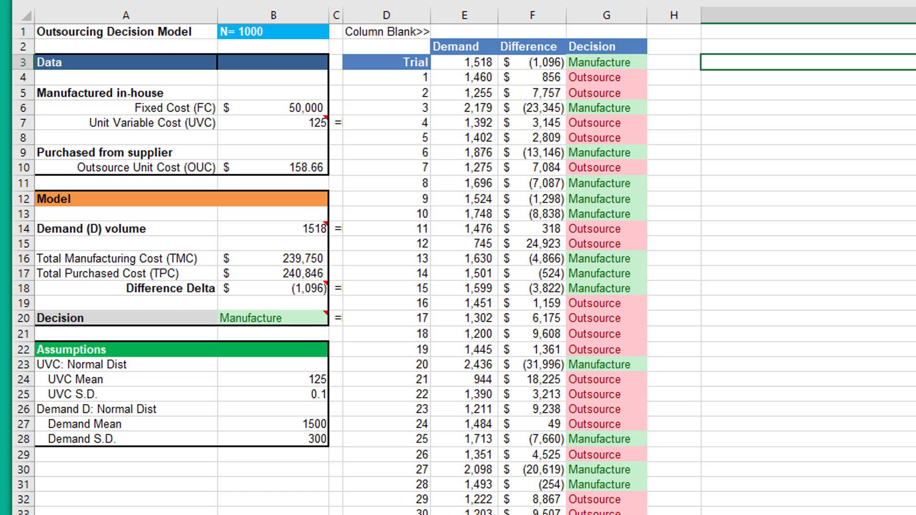
pyautogui.moveTo(350, 61)
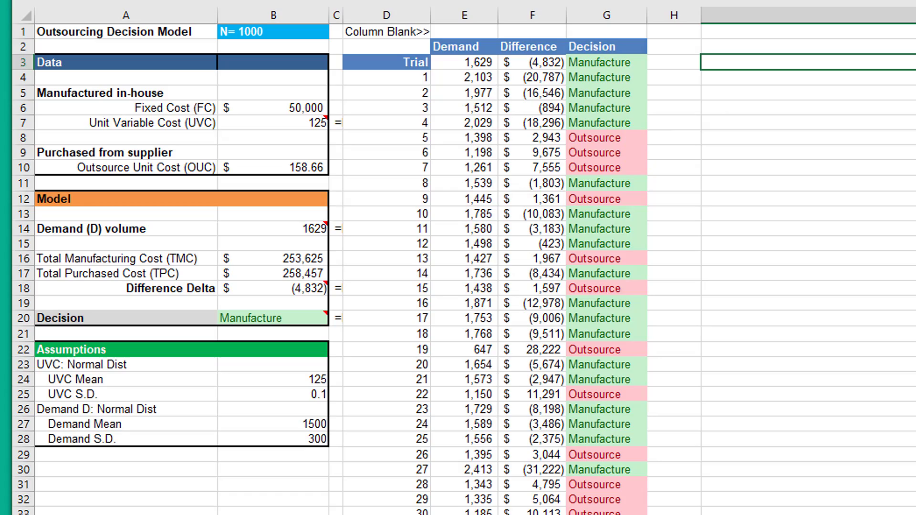
# Step: Scroll right to view the 1000 trials, summary statistics and histogram bins
pyautogui.hscroll(3)
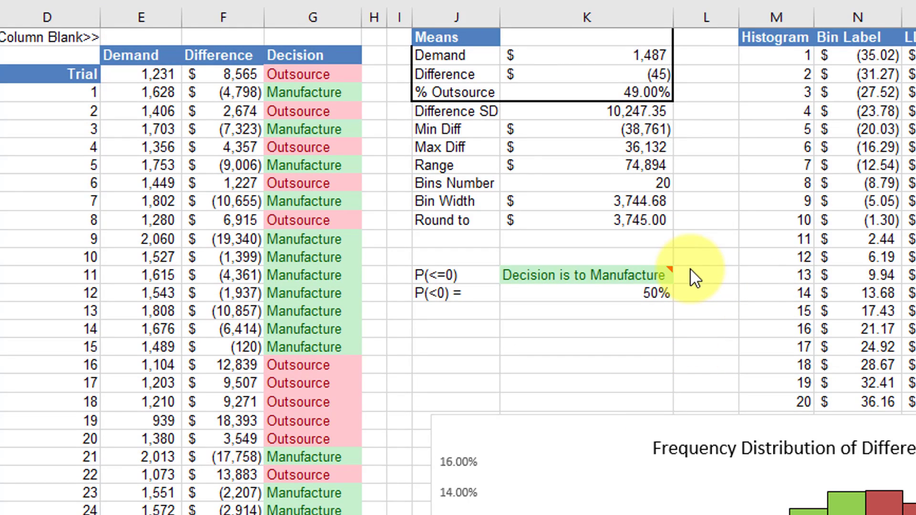
pyautogui.moveTo(689, 269)
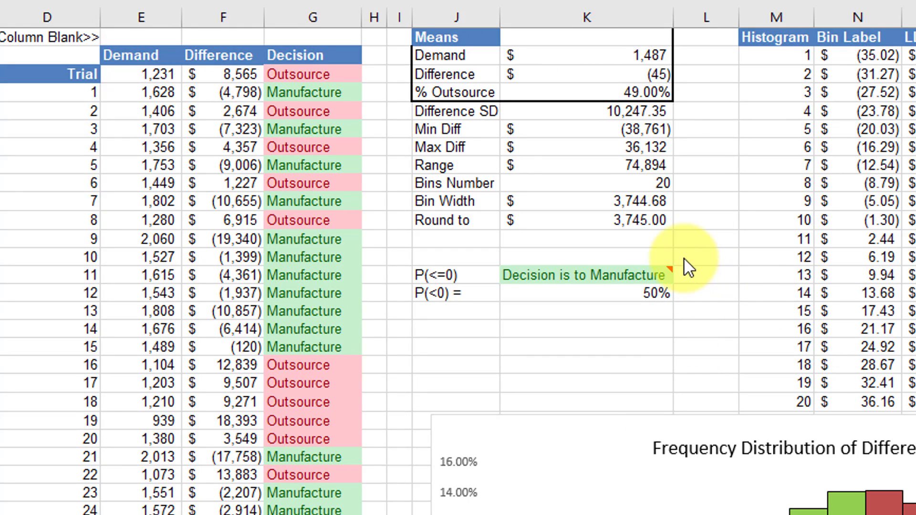
pyautogui.moveTo(621, 93)
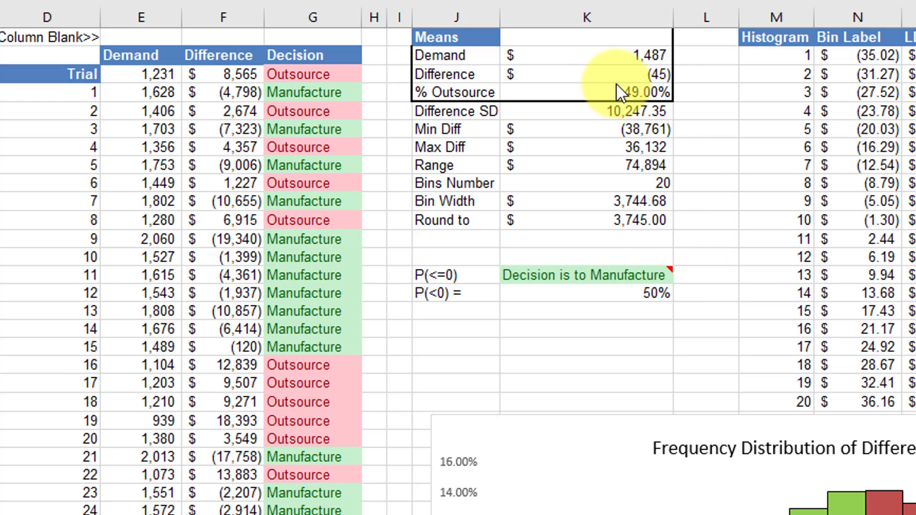
pyautogui.moveTo(553, 52)
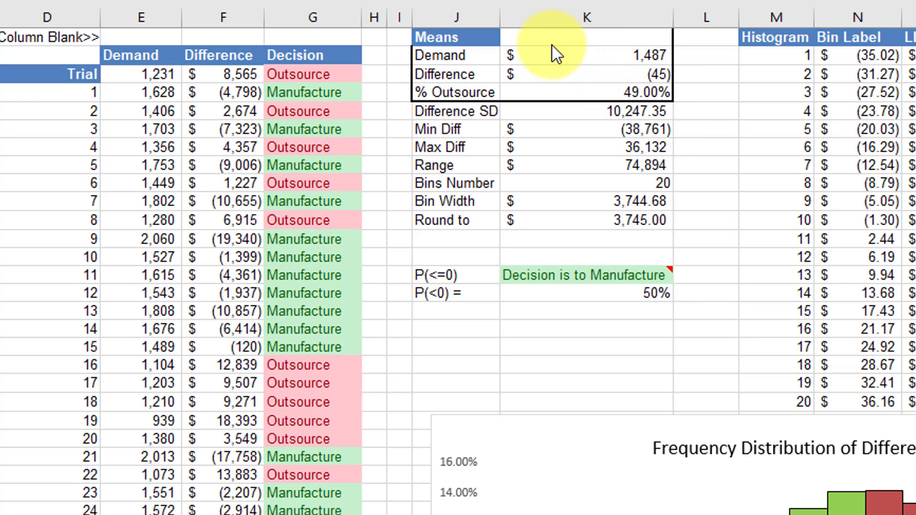
pyautogui.moveTo(482, 46)
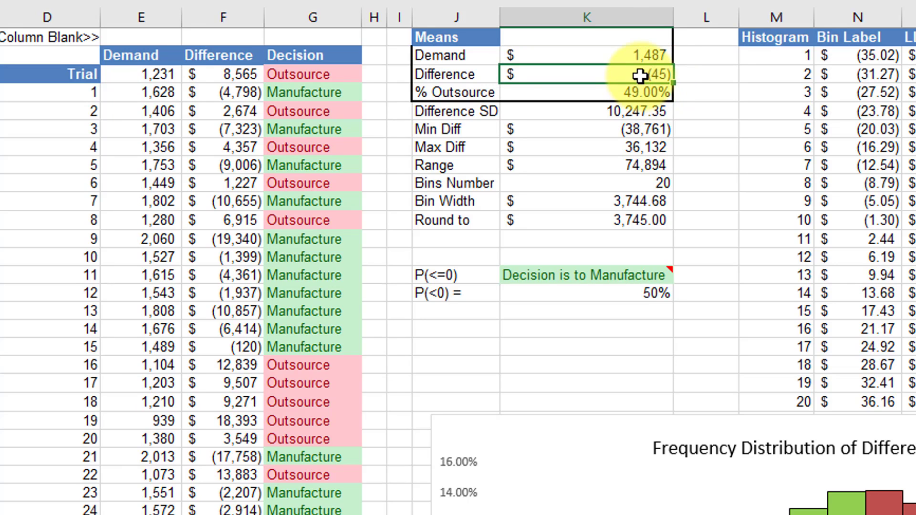
pyautogui.moveTo(225, 146)
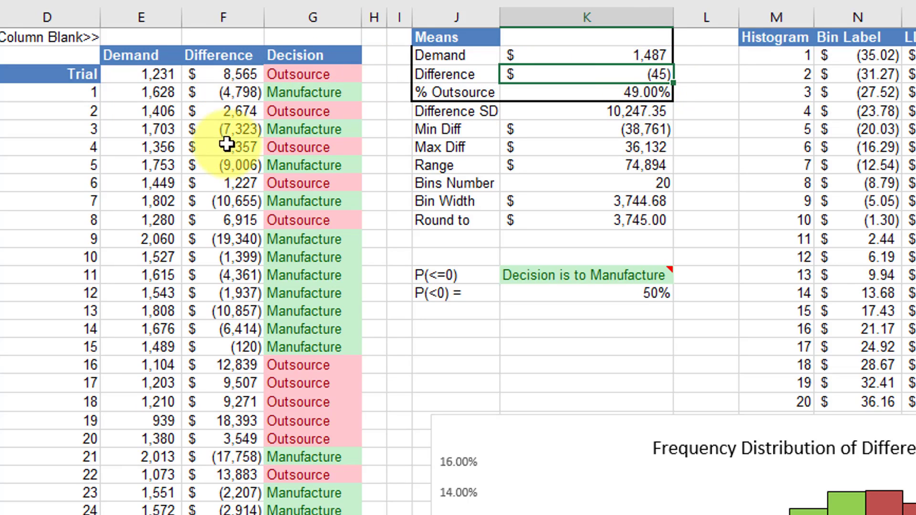
pyautogui.moveTo(234, 248)
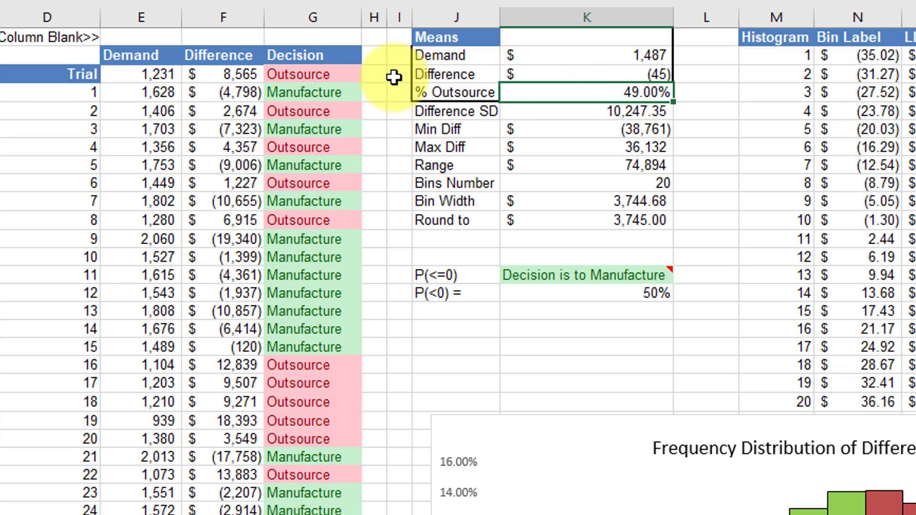
pyautogui.moveTo(303, 332)
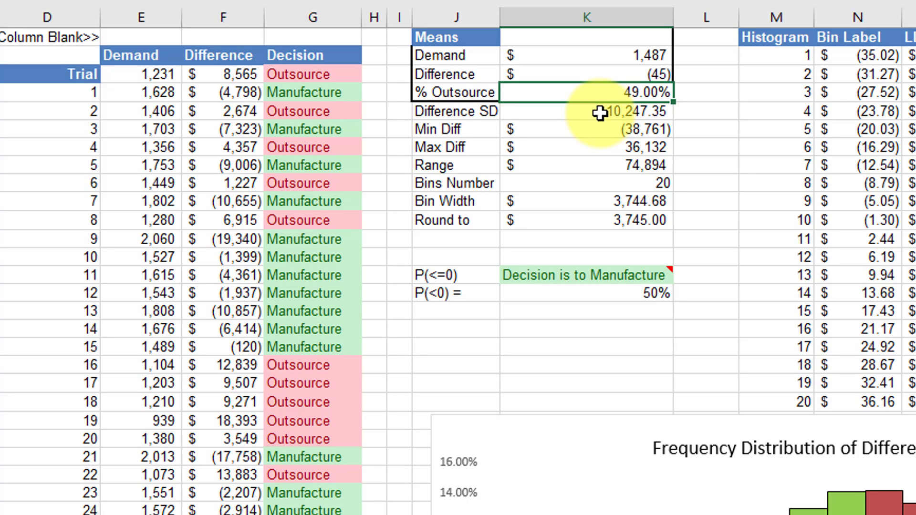
pyautogui.moveTo(600, 125)
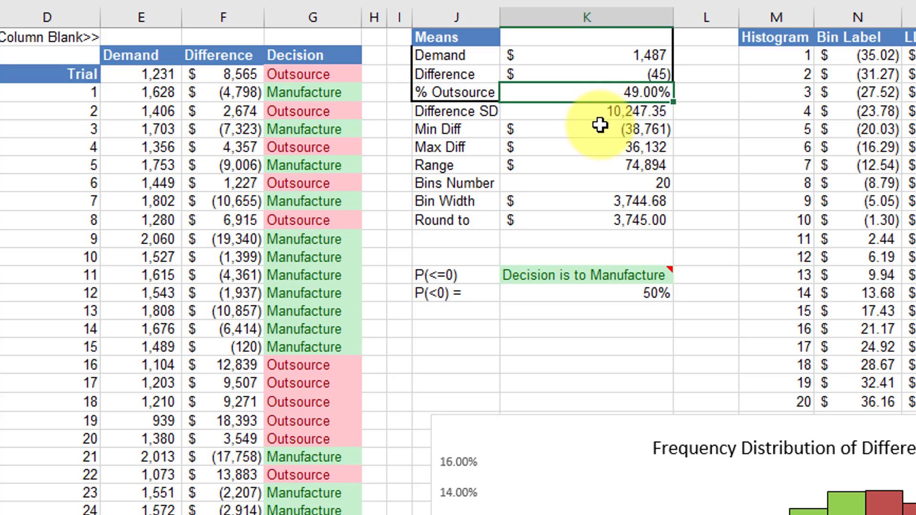
pyautogui.moveTo(598, 138)
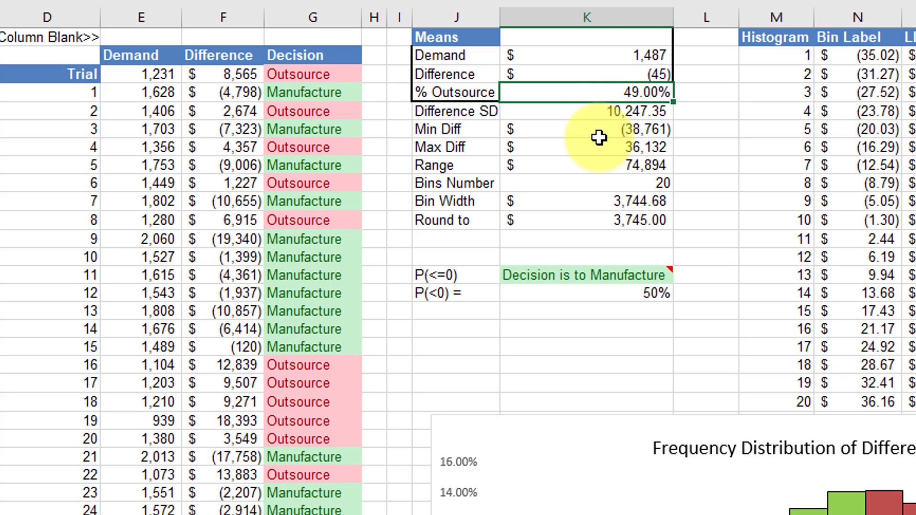
pyautogui.moveTo(611, 132)
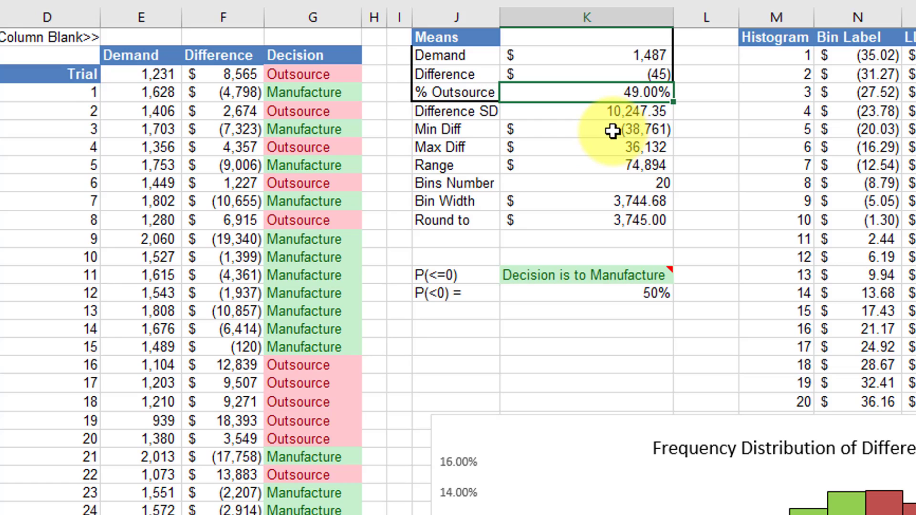
pyautogui.moveTo(603, 151)
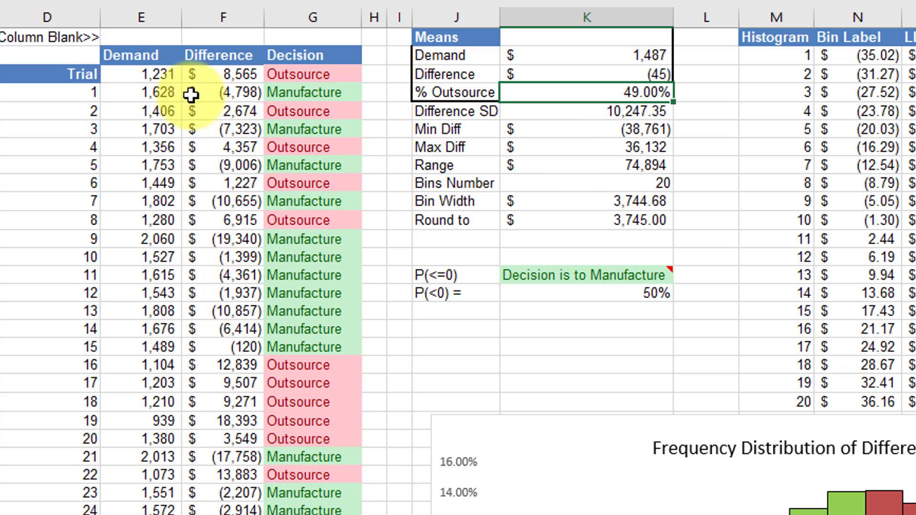
pyautogui.moveTo(621, 165)
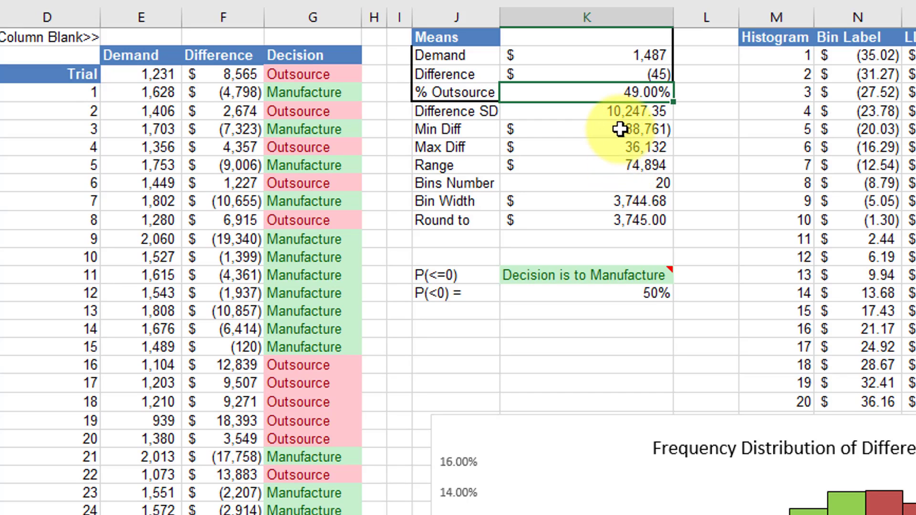
pyautogui.moveTo(620, 180)
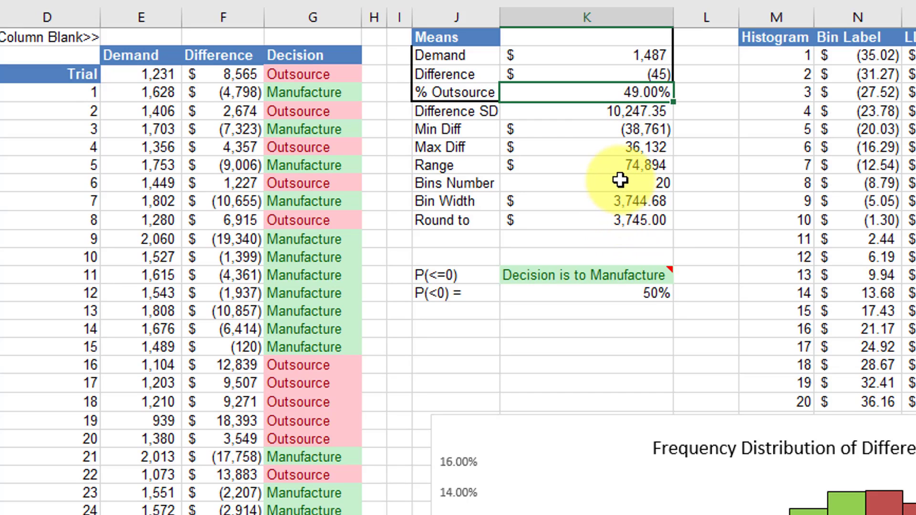
pyautogui.moveTo(619, 220)
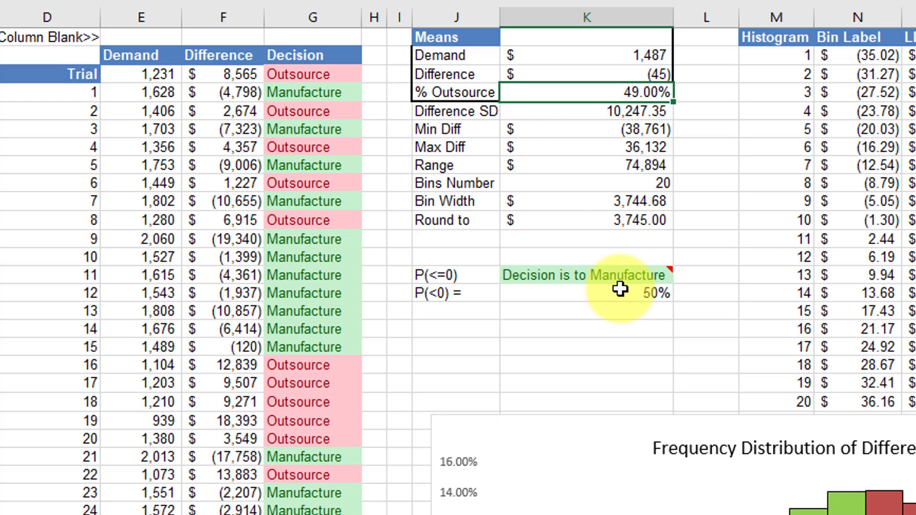
pyautogui.moveTo(537, 281)
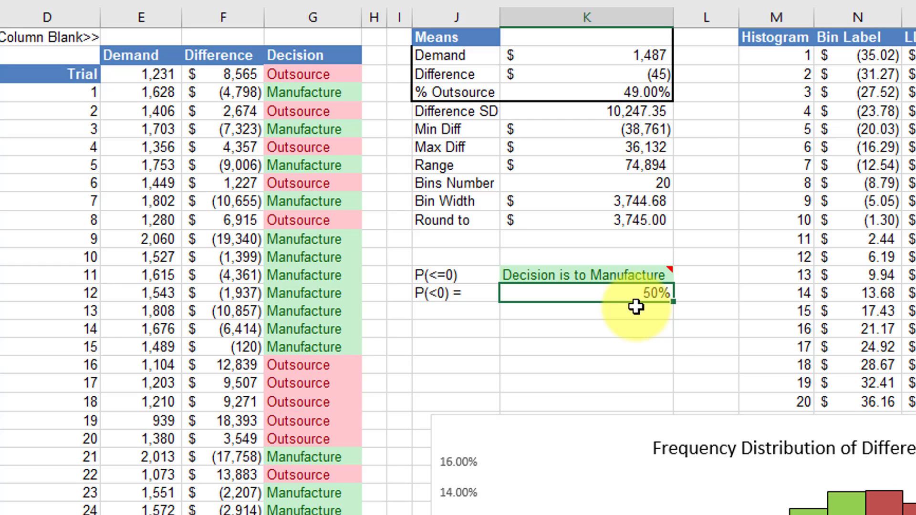
pyautogui.moveTo(616, 110)
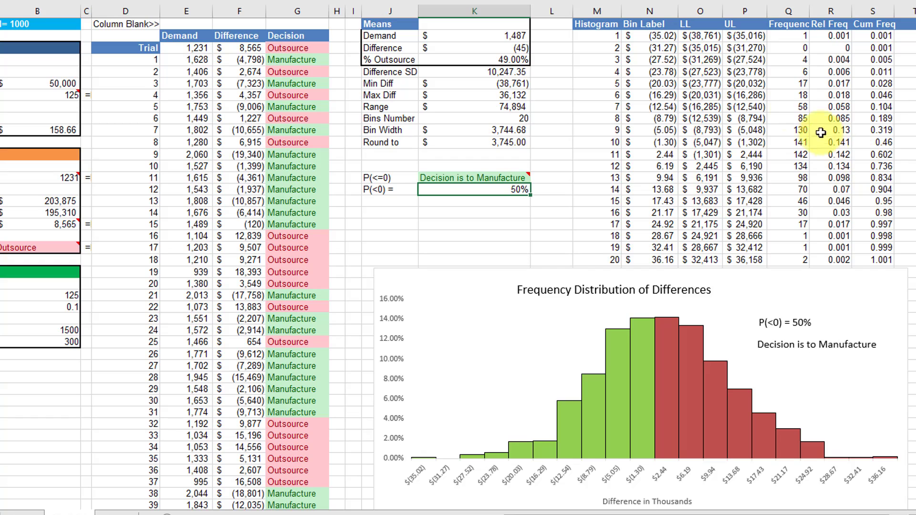
pyautogui.moveTo(823, 51)
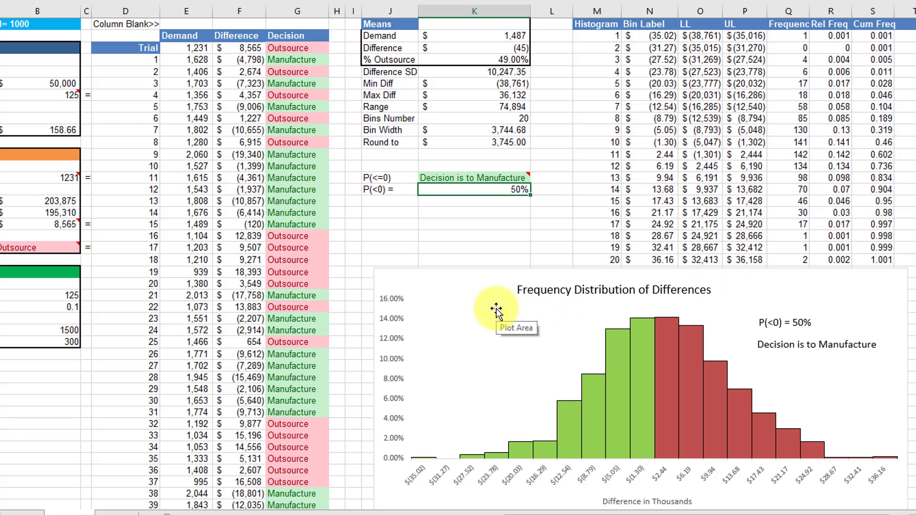
pyautogui.moveTo(480, 299)
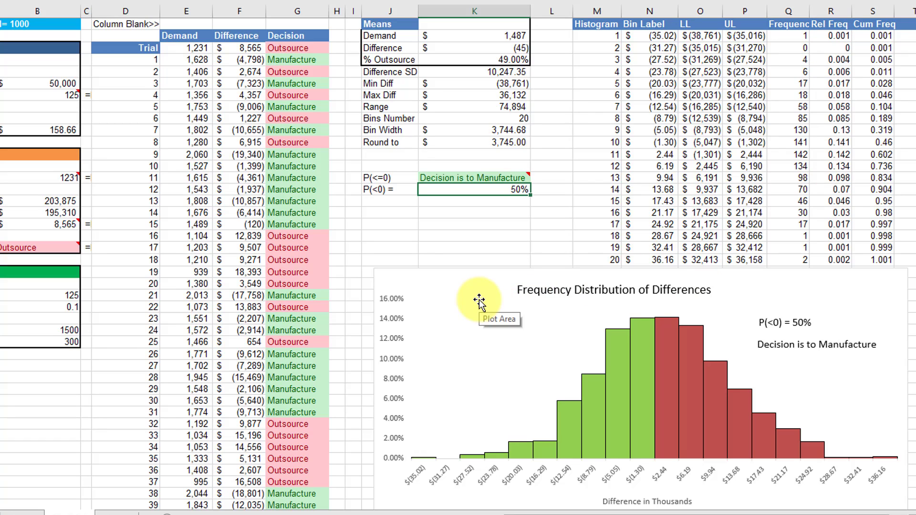
pyautogui.moveTo(459, 227)
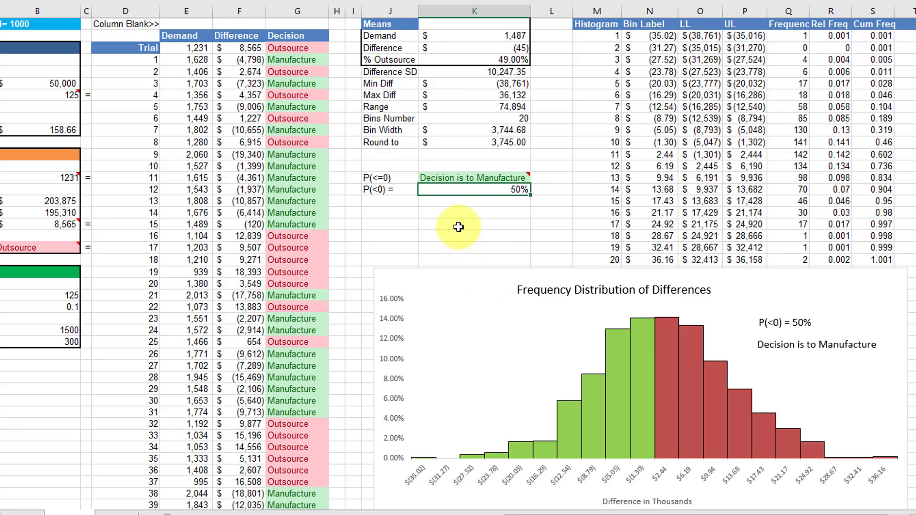
# Step: Recalculate with F9 repeatedly, ending at mean difference (43), 48.3% outsource, P(<0)=50%, Manufacture
pyautogui.click(472, 223)
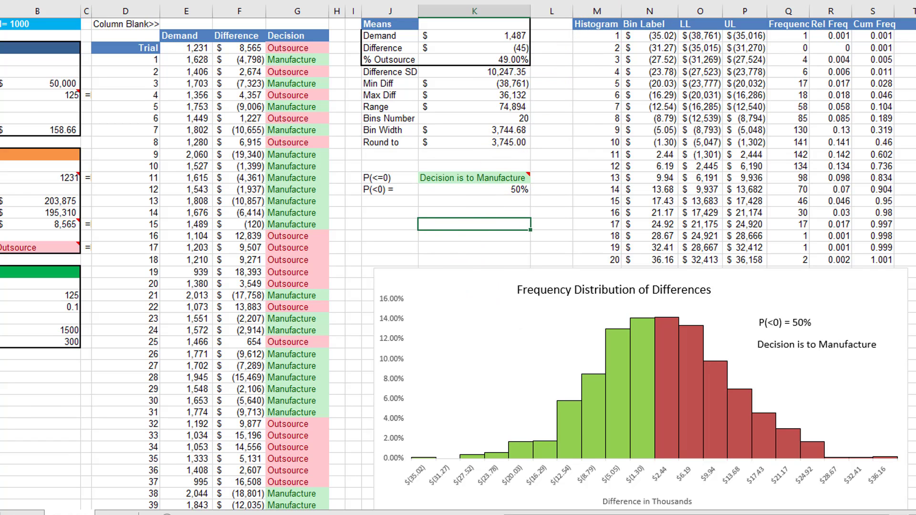
pyautogui.press('f9')
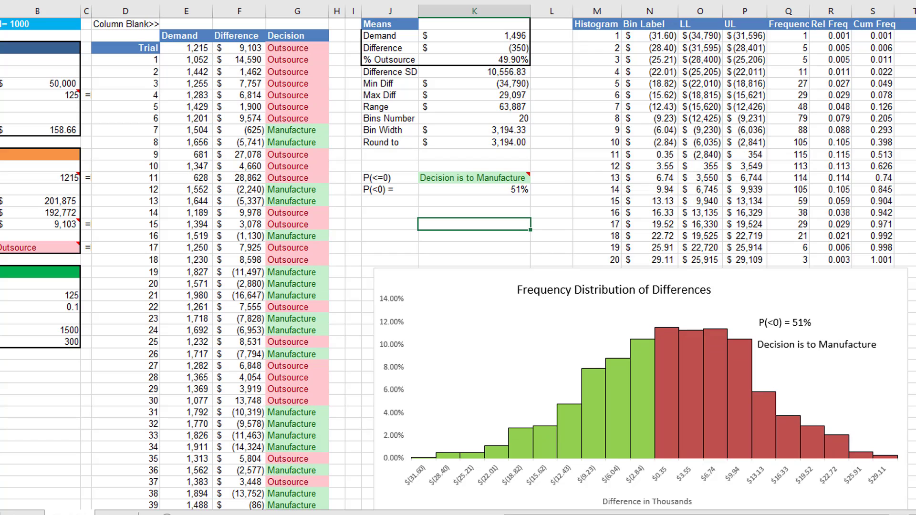
pyautogui.press('f9')
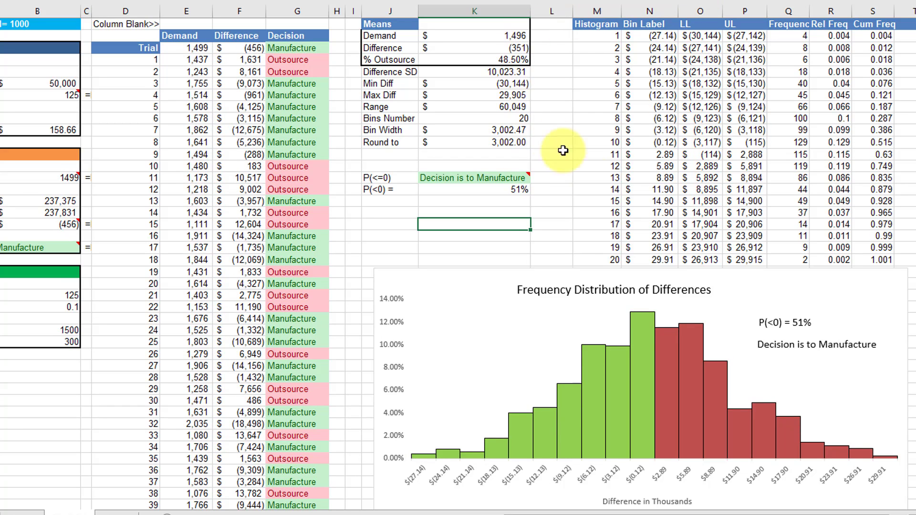
pyautogui.moveTo(773, 154)
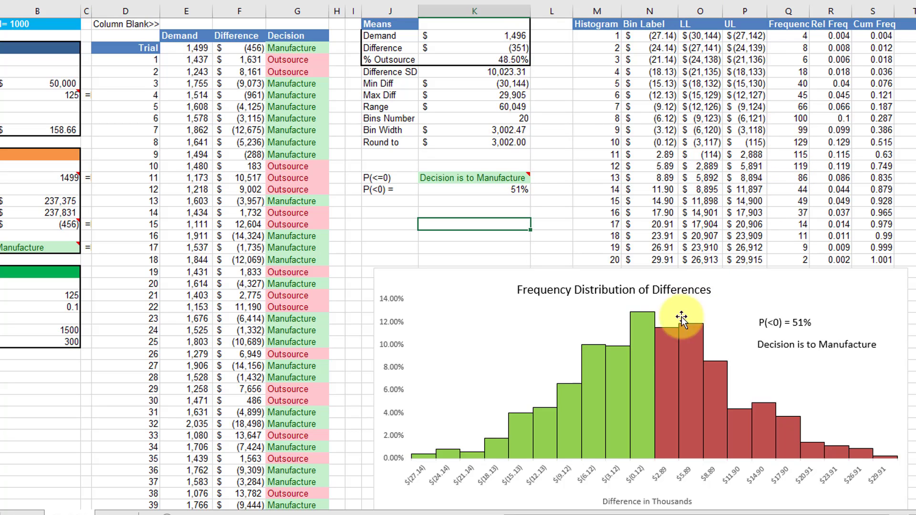
pyautogui.moveTo(664, 373)
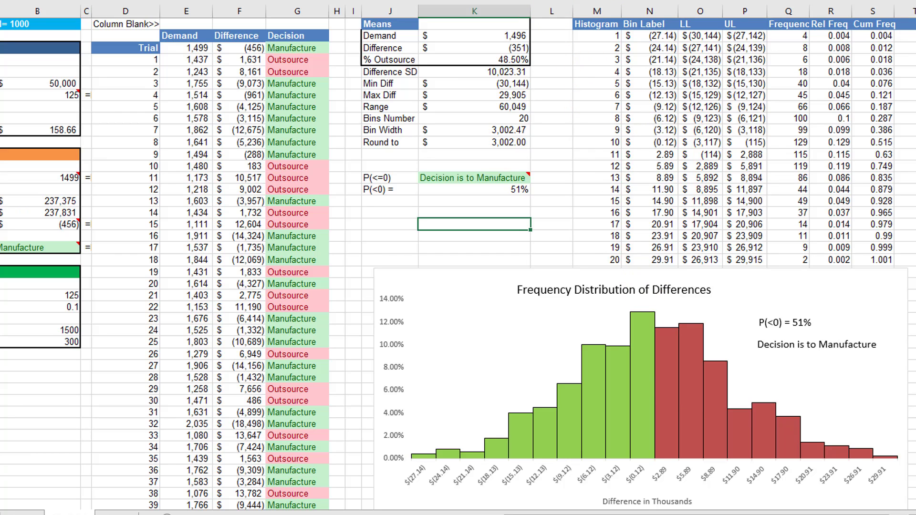
pyautogui.press('f9')
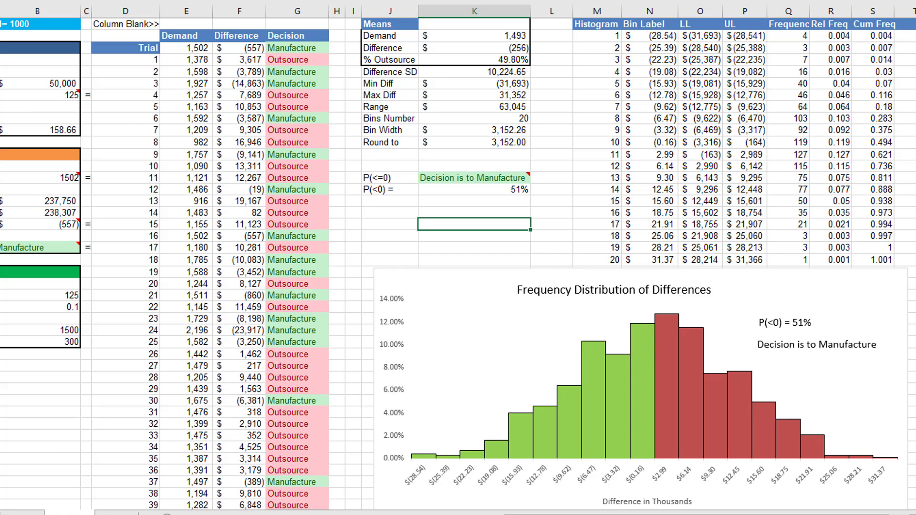
pyautogui.press('f9')
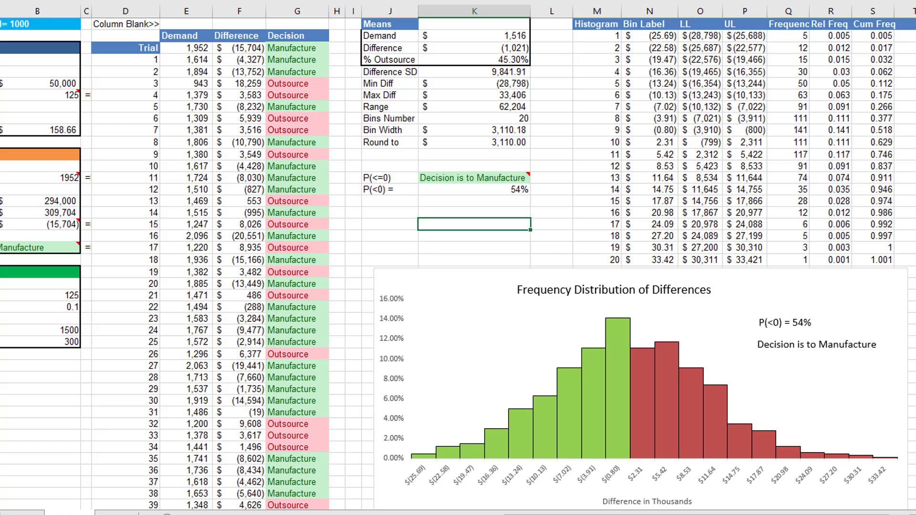
pyautogui.press('f9')
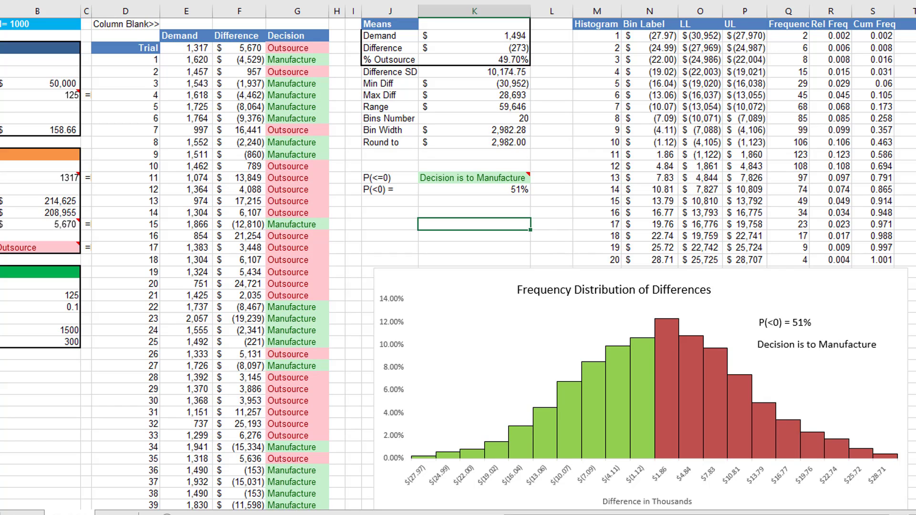
pyautogui.press('F9')
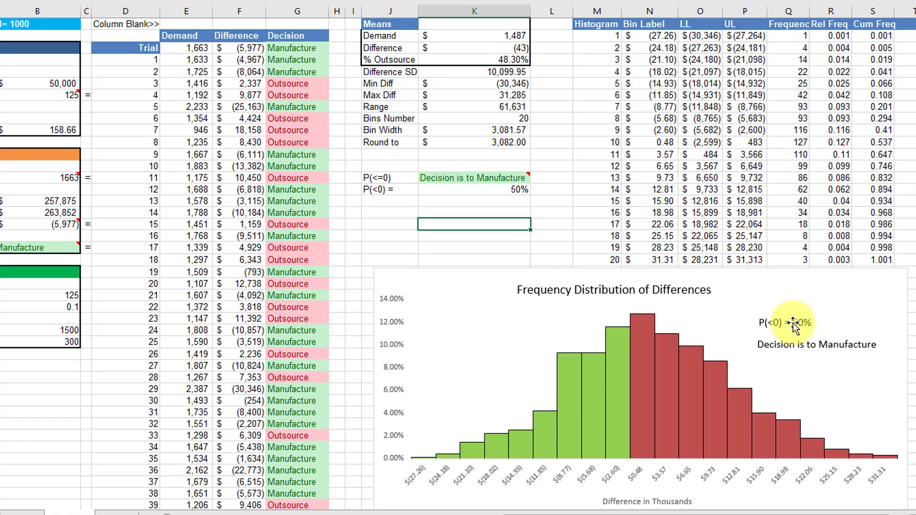
pyautogui.moveTo(818, 341)
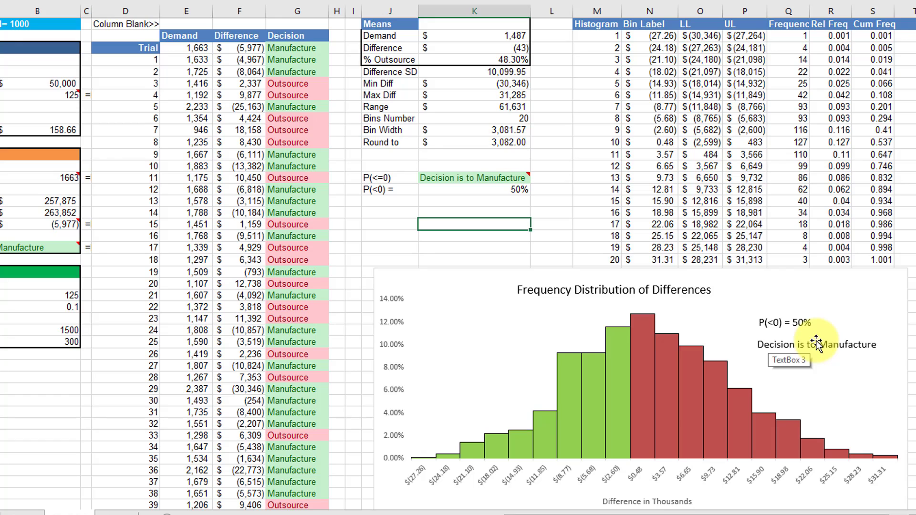
pyautogui.moveTo(793, 371)
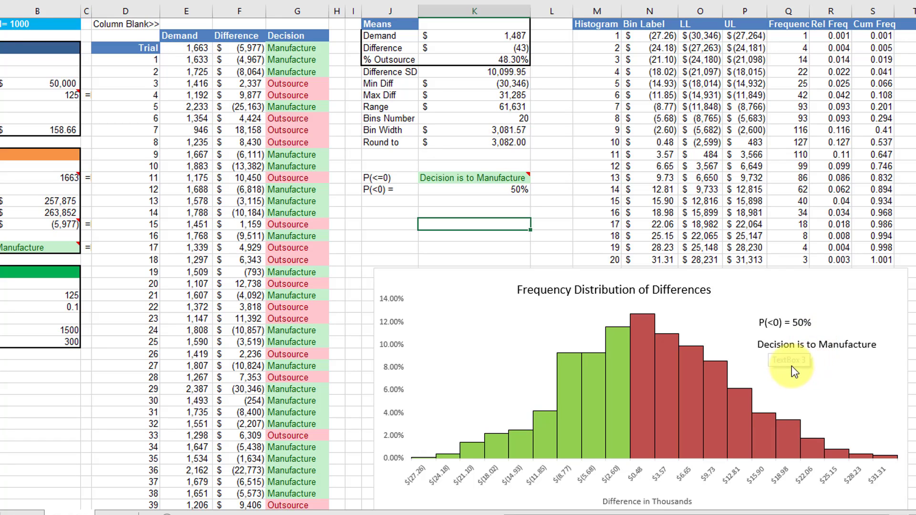
pyautogui.moveTo(857, 353)
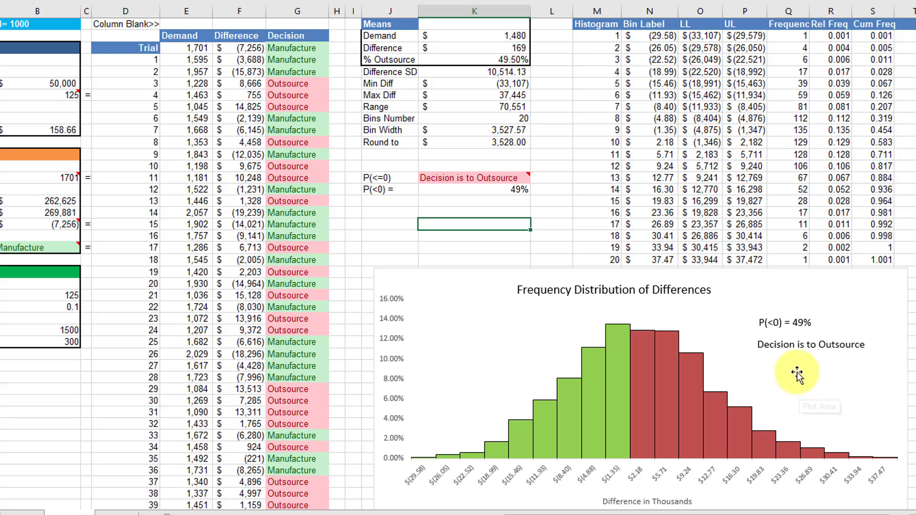
pyautogui.moveTo(799, 340)
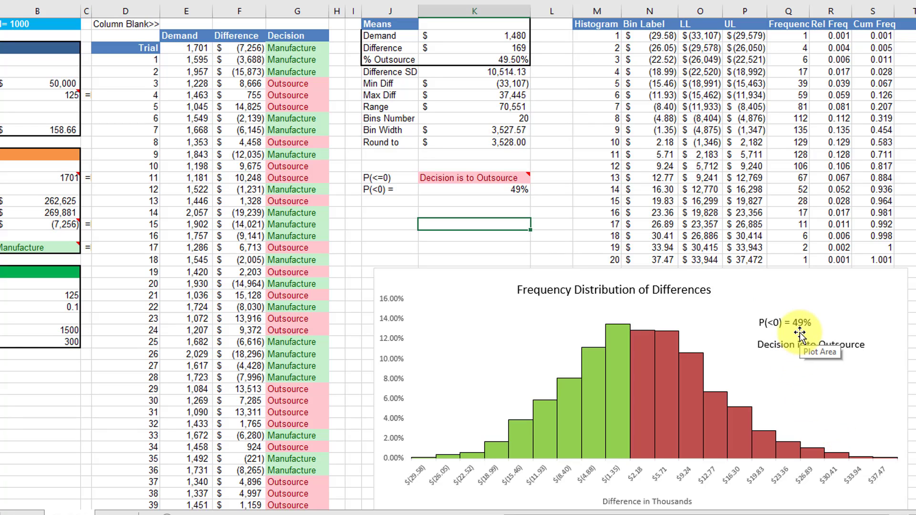
pyautogui.moveTo(793, 360)
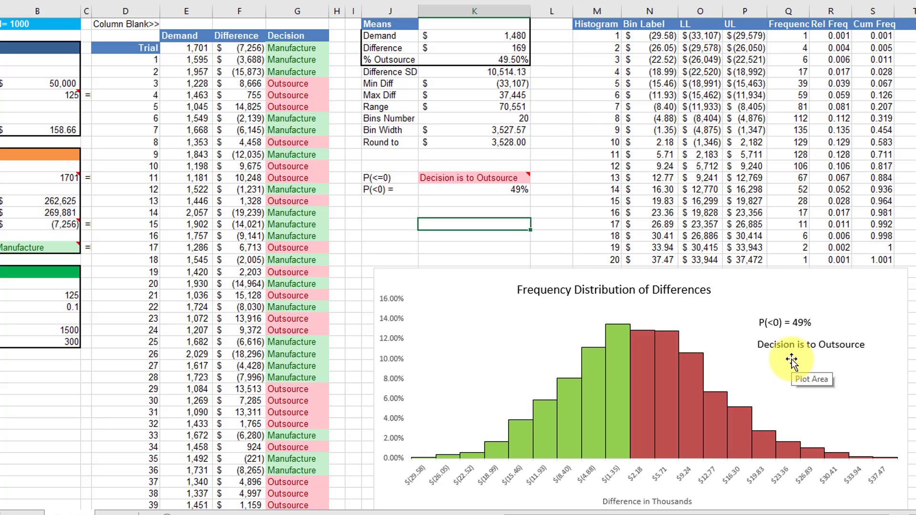
pyautogui.moveTo(427, 348)
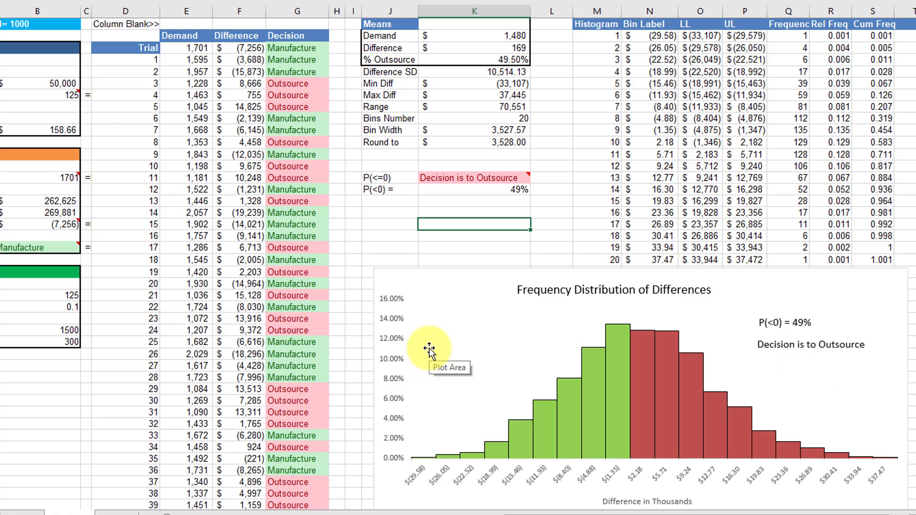
pyautogui.moveTo(468, 302)
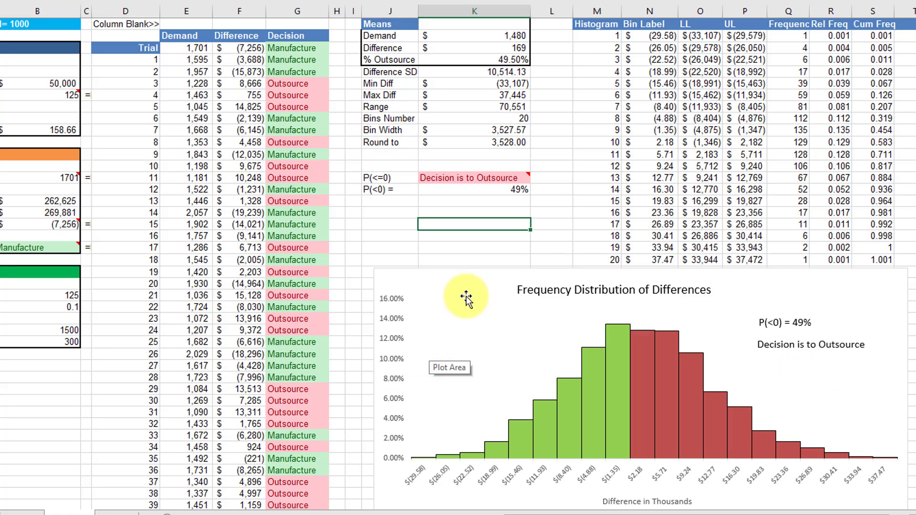
pyautogui.moveTo(513, 327)
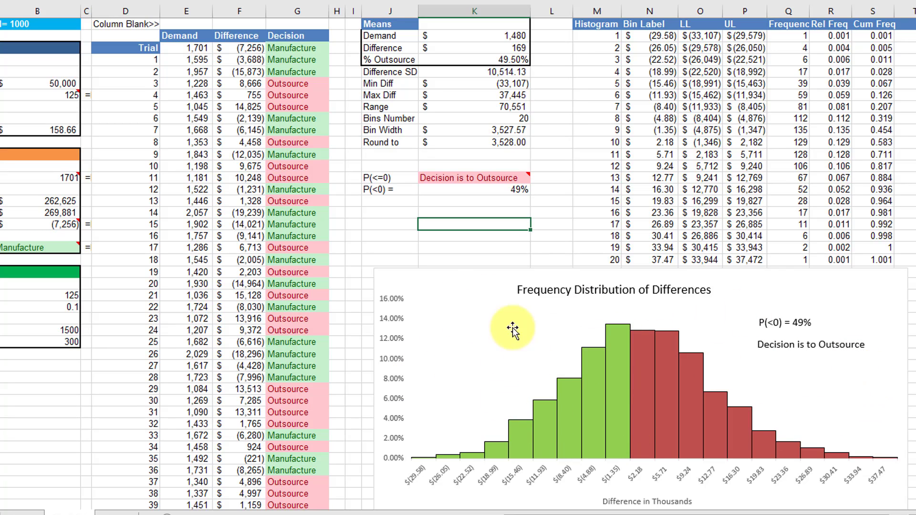
pyautogui.moveTo(443, 337)
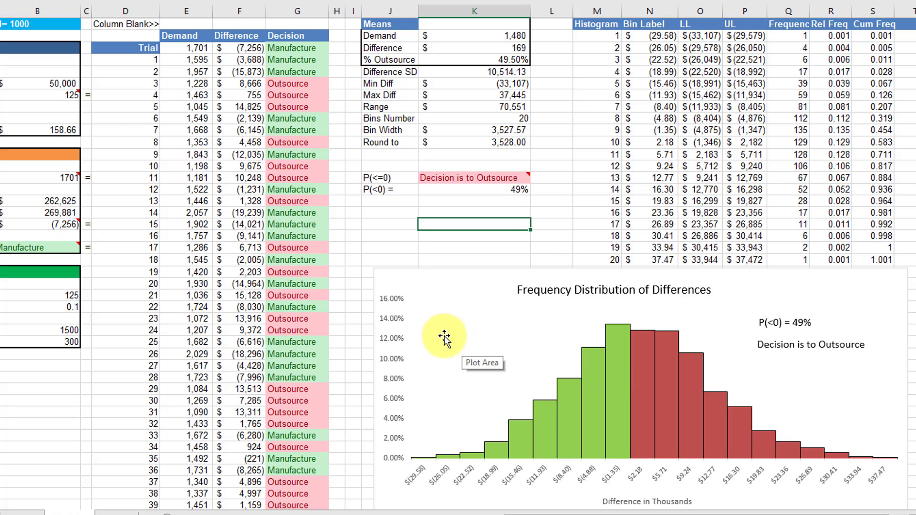